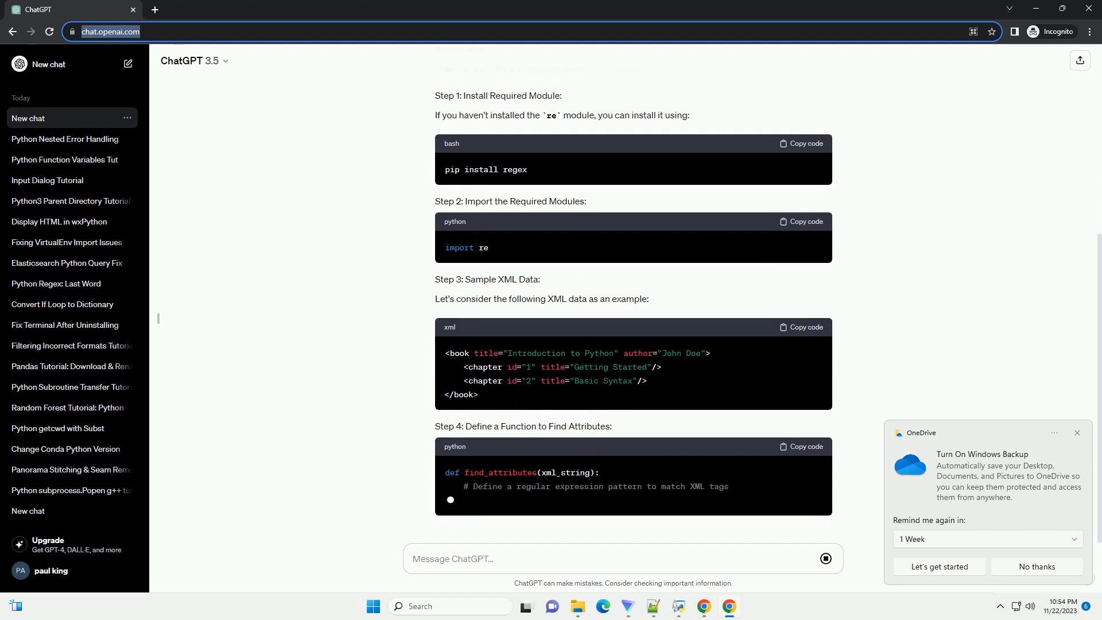
pyautogui.scroll(-3)
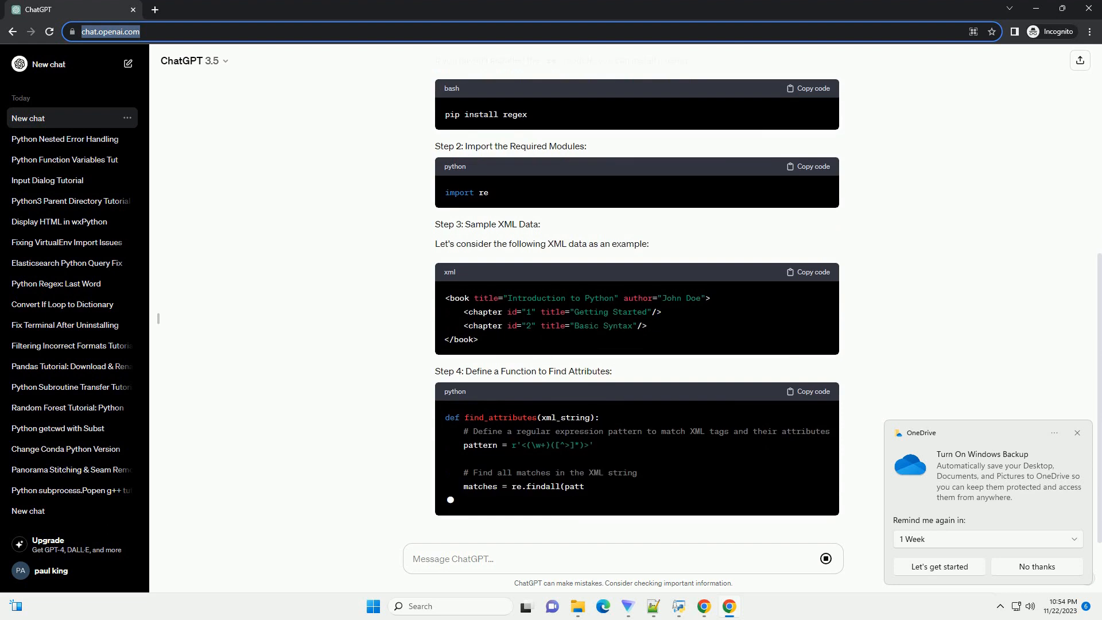
pyautogui.scroll(-3)
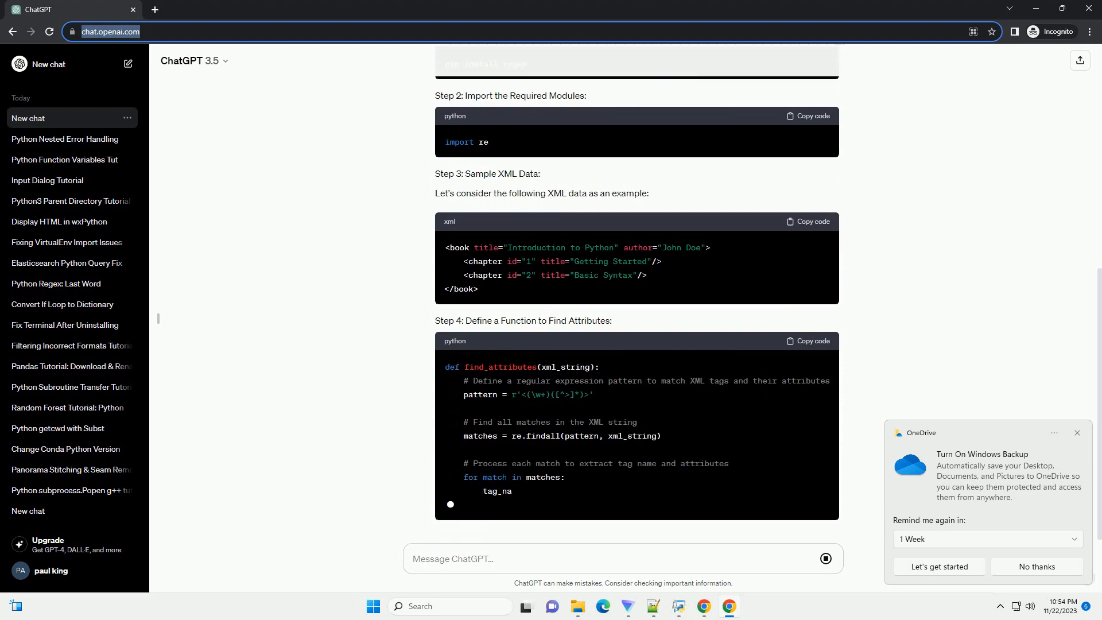
pyautogui.scroll(-3)
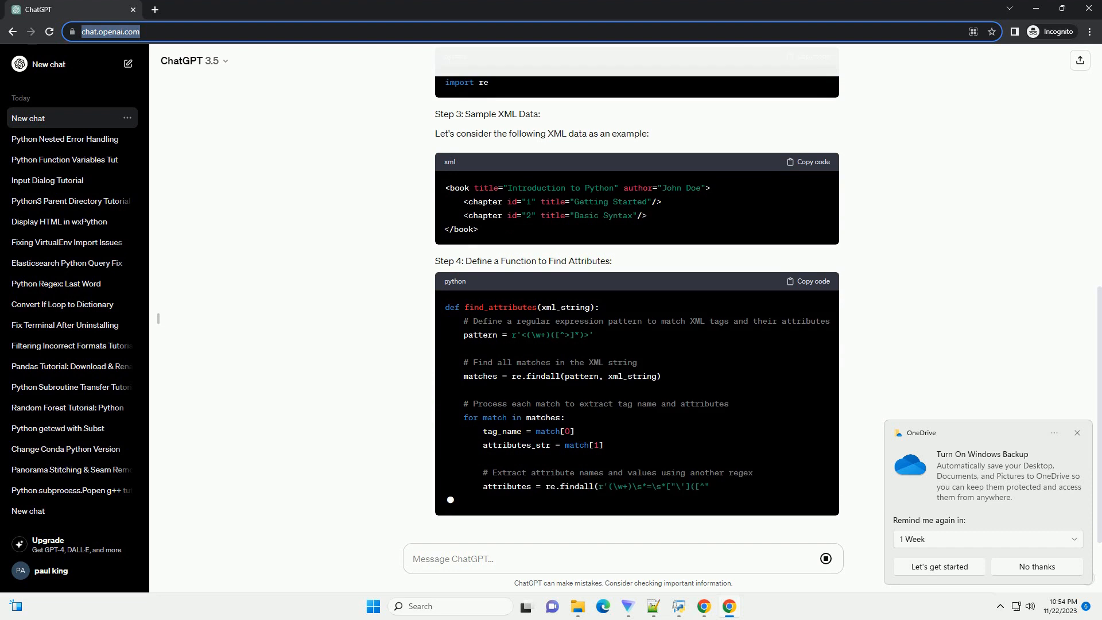
pyautogui.scroll(-3)
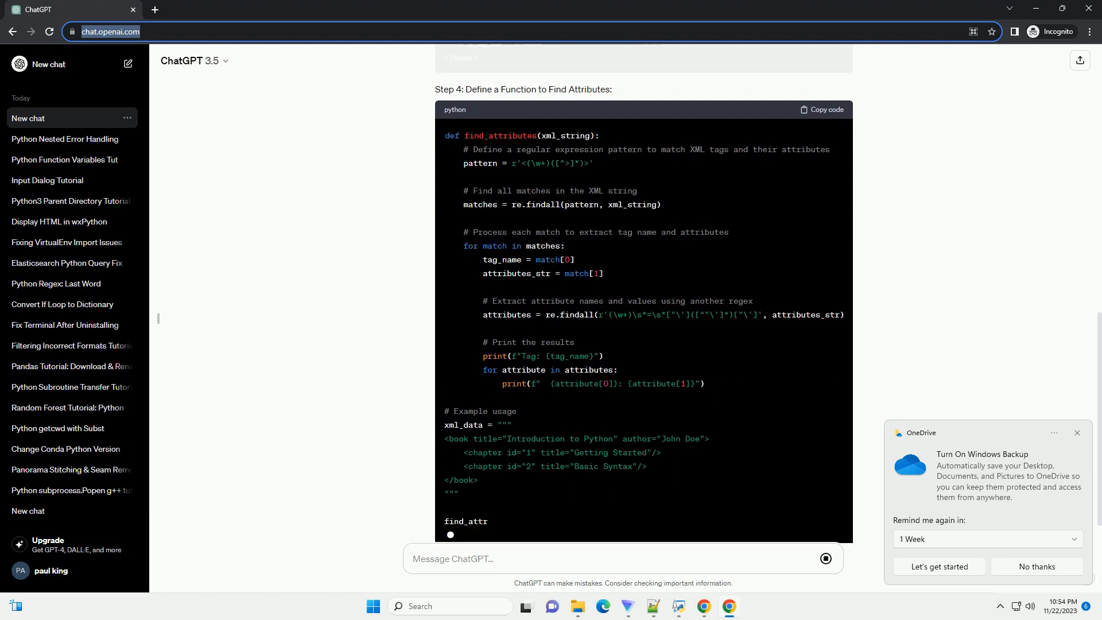
pyautogui.scroll(-3)
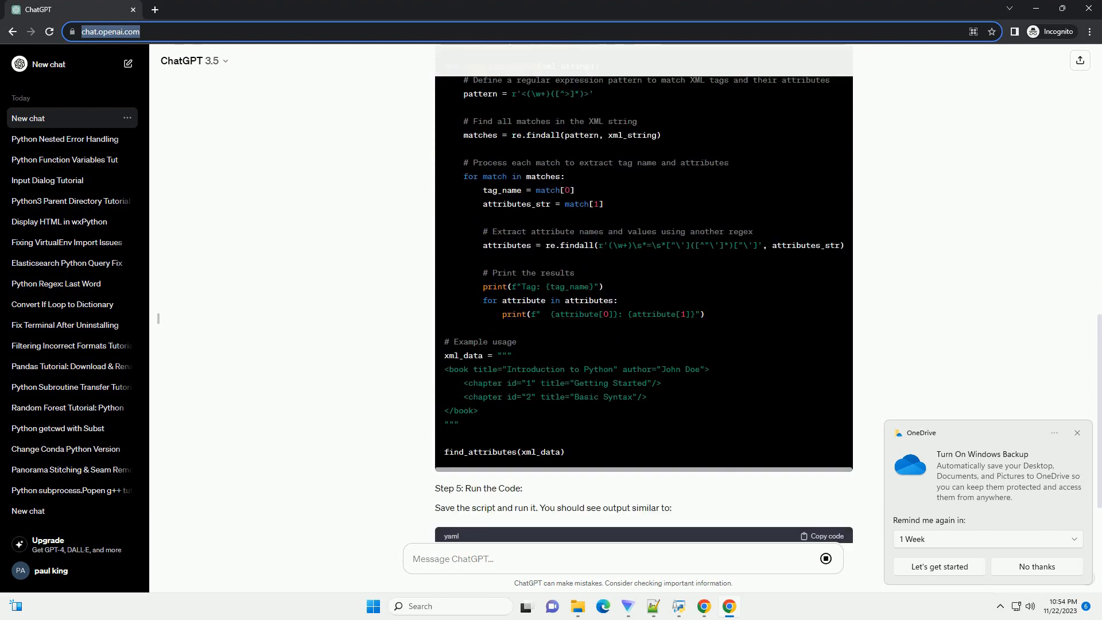
pyautogui.scroll(-3)
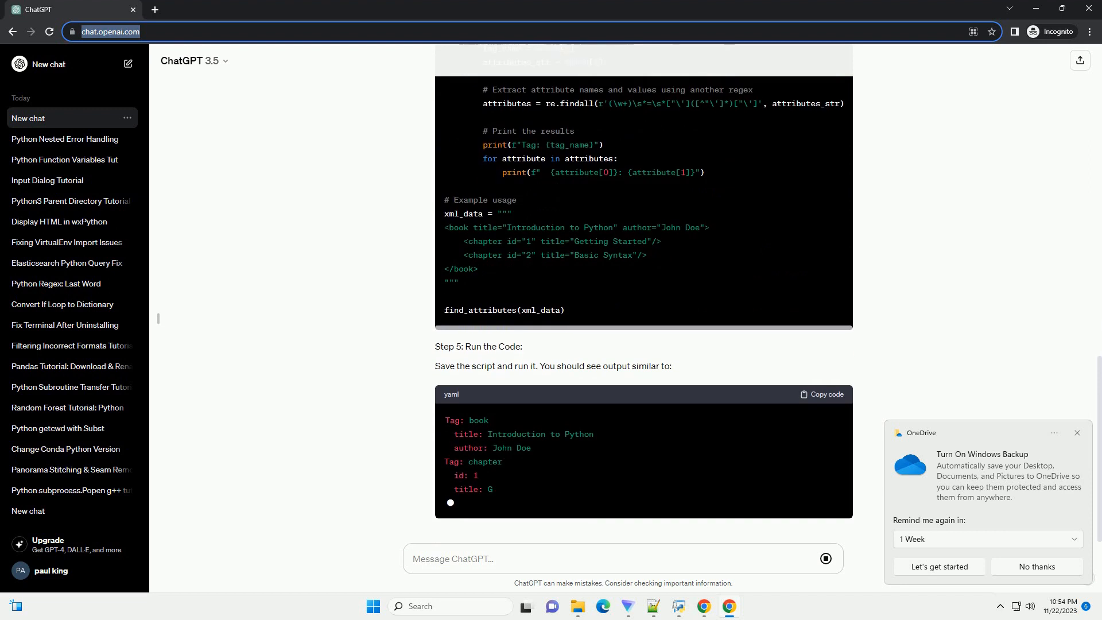